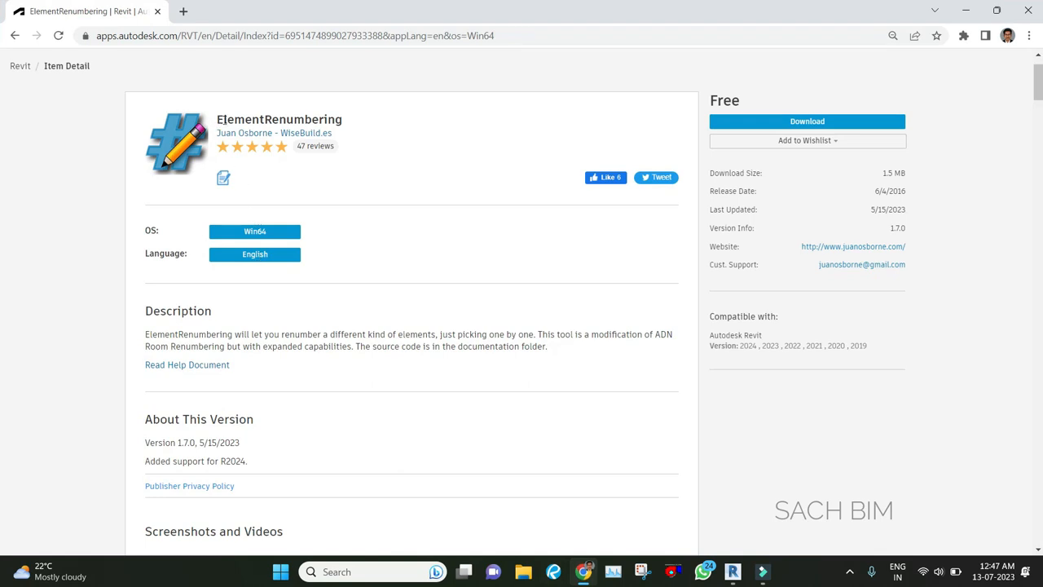
# Step: Review the ElementRenumbering add-in listing in the Autodesk App Store, then return to the Revit floor plan
pyautogui.doubleClick(279, 119)
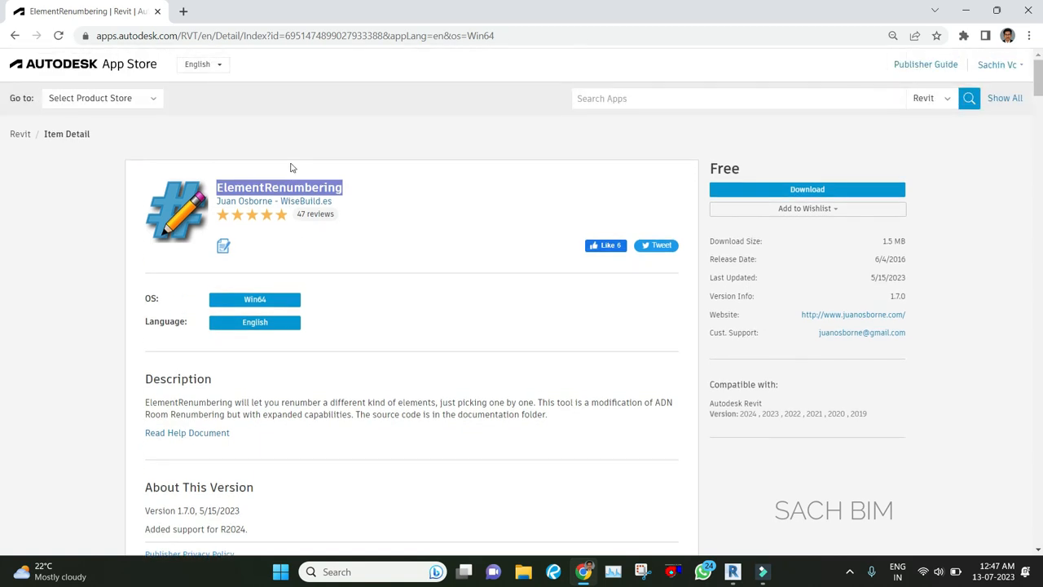
pyautogui.moveTo(115, 69)
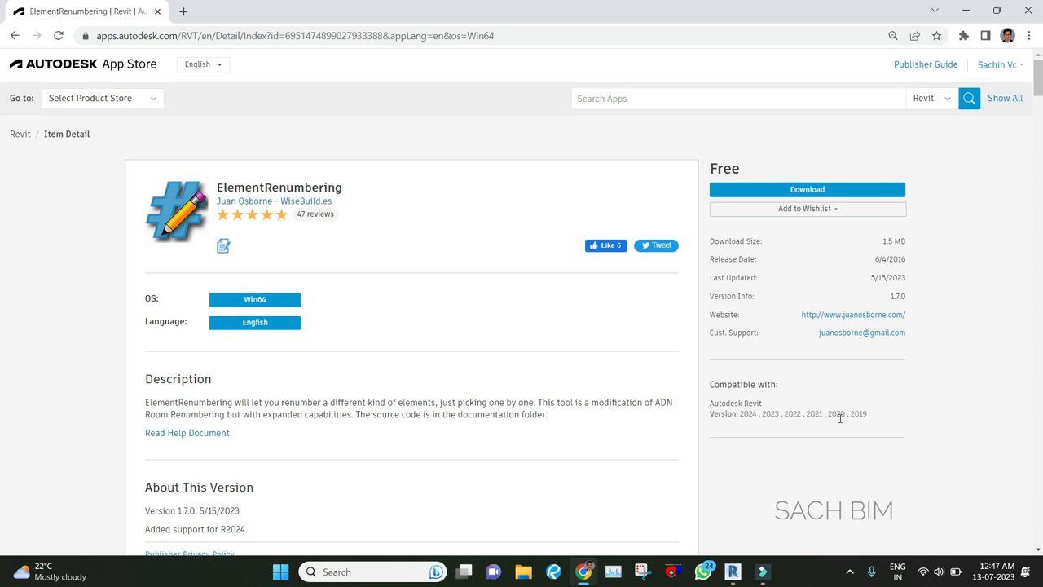
pyautogui.scroll(-3)
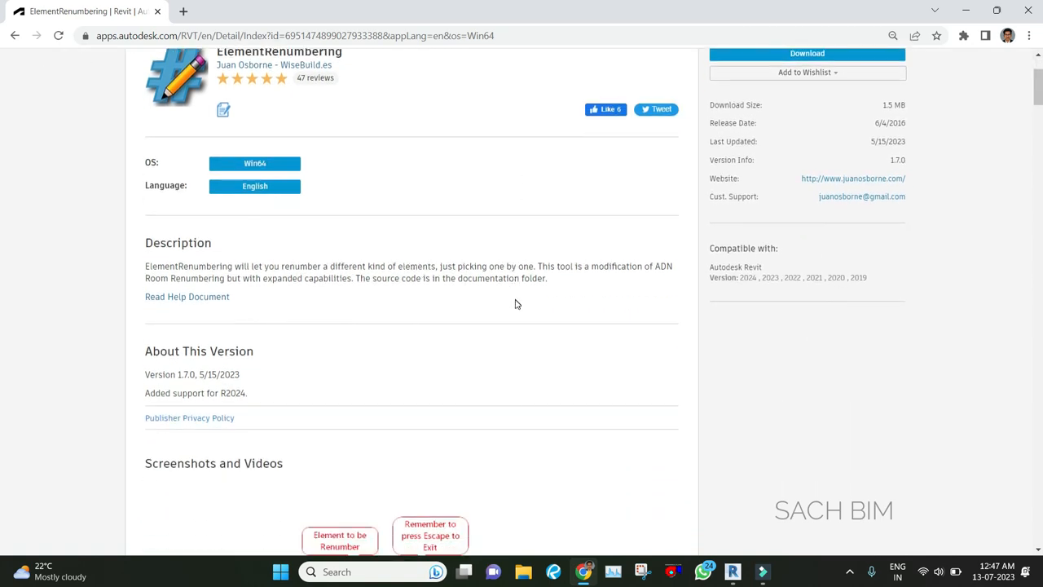
pyautogui.scroll(3)
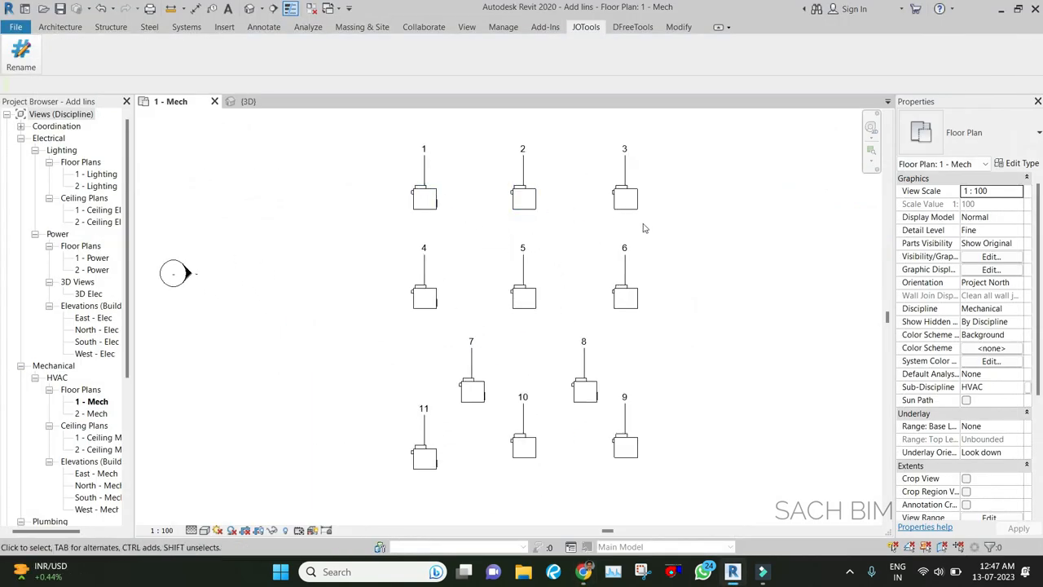
# Step: Launch Element Renumbering from Add-Ins and drop down the element-type list to choose mechanical equipment
pyautogui.click(423, 457)
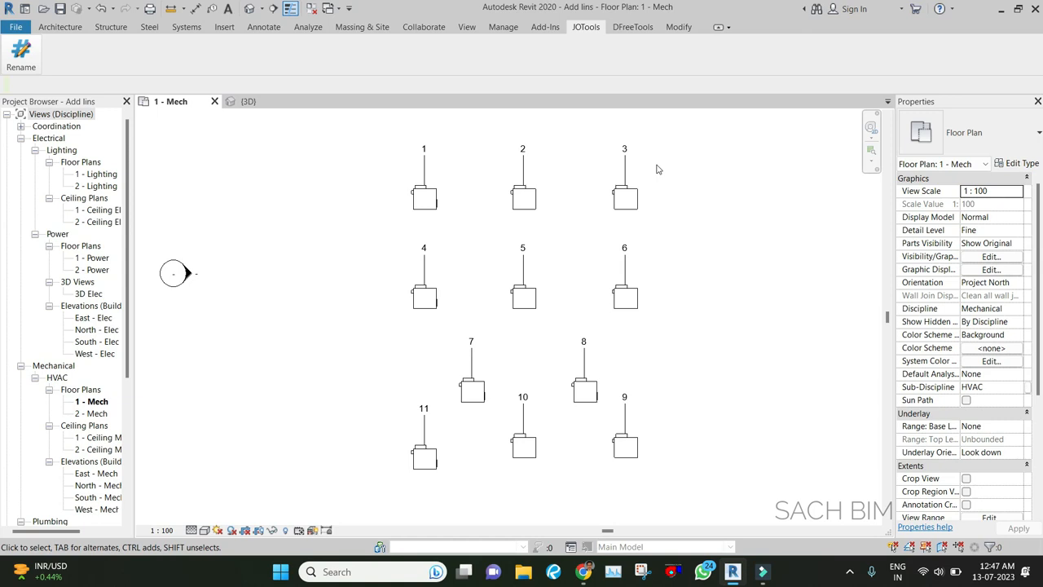
pyautogui.click(521, 200)
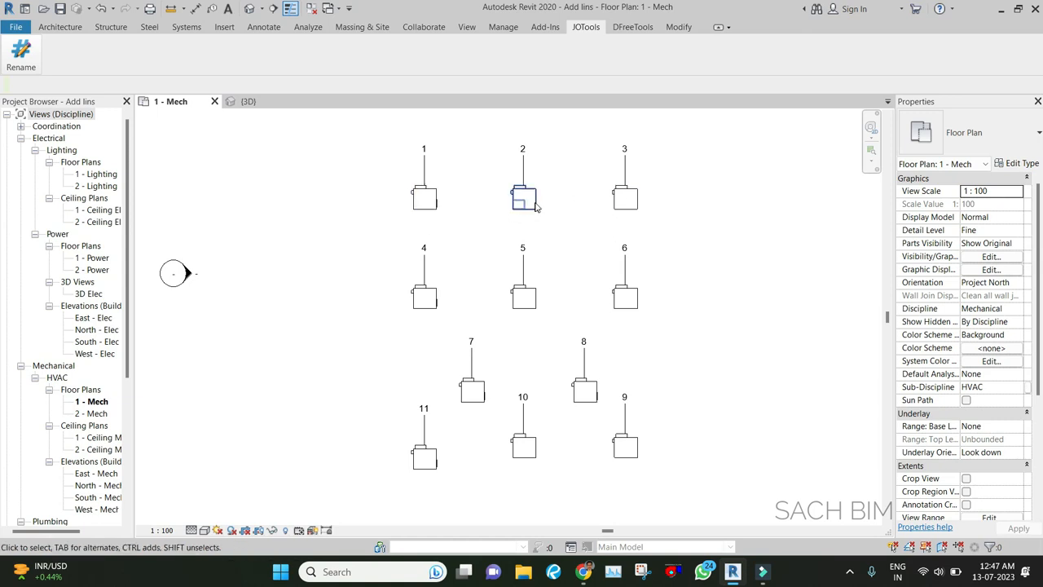
pyautogui.click(424, 298)
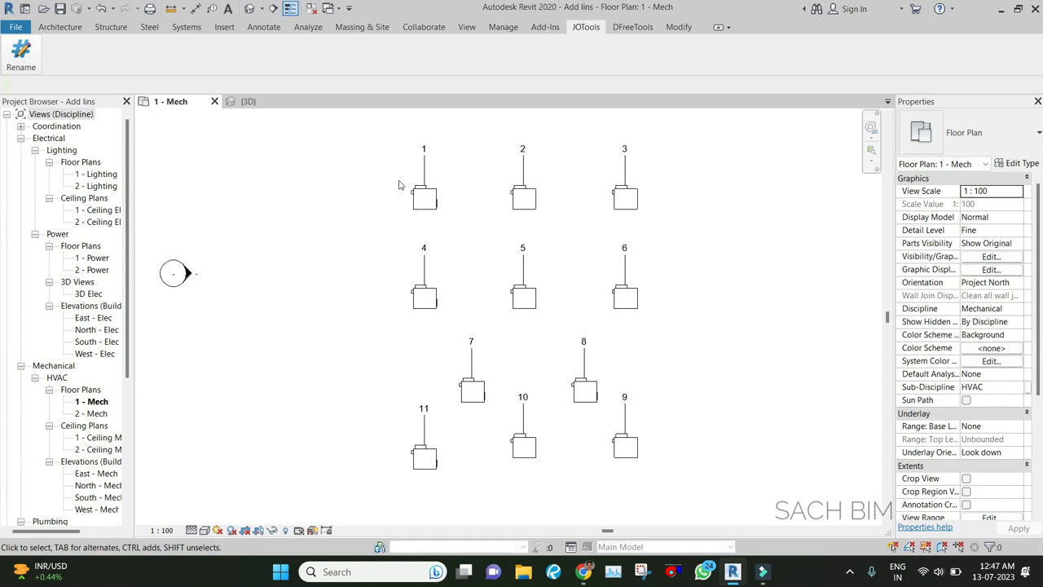
pyautogui.moveTo(393, 193)
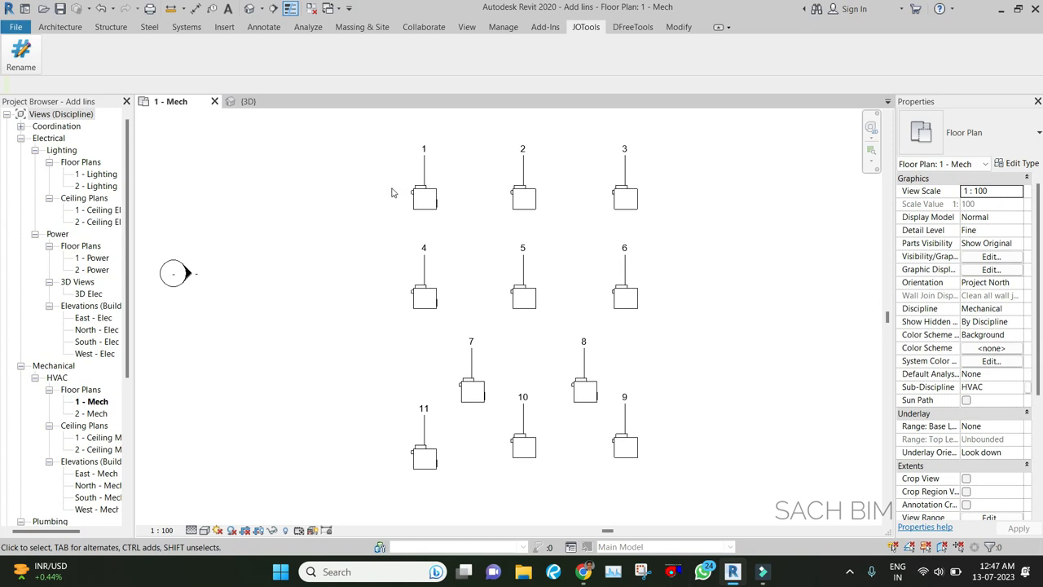
pyautogui.click(425, 198)
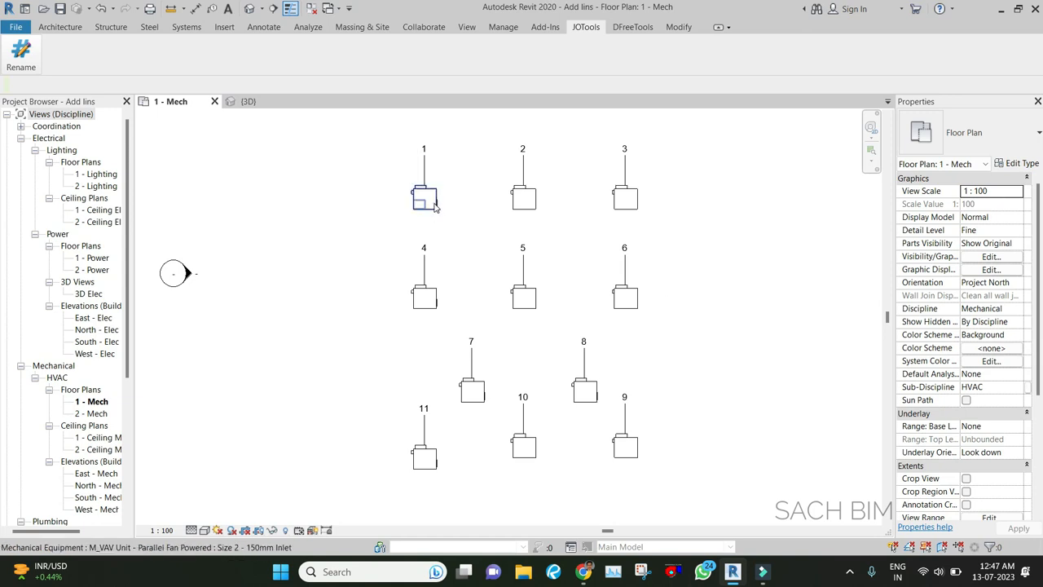
pyautogui.click(423, 198)
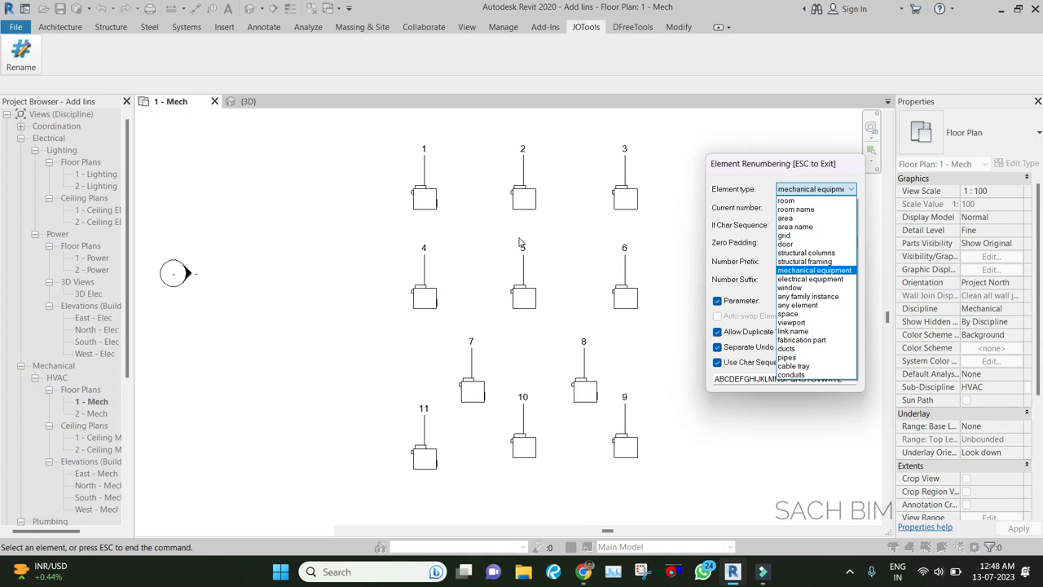
# Step: Target mechanical equipment, start at 1 with prefix FCU-, and turn off duplicates and separate undo
pyautogui.click(814, 269)
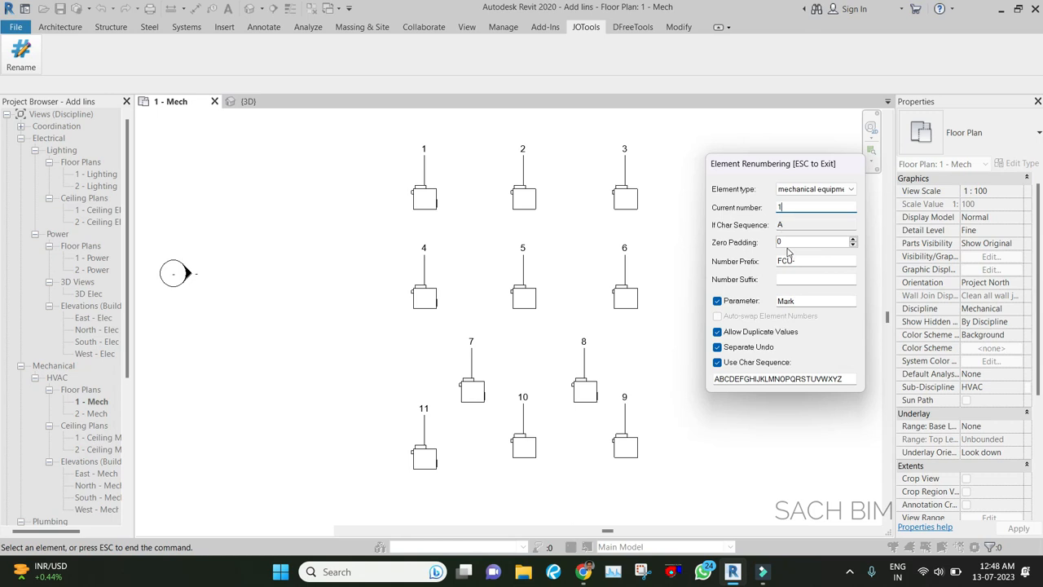
pyautogui.moveTo(802, 259)
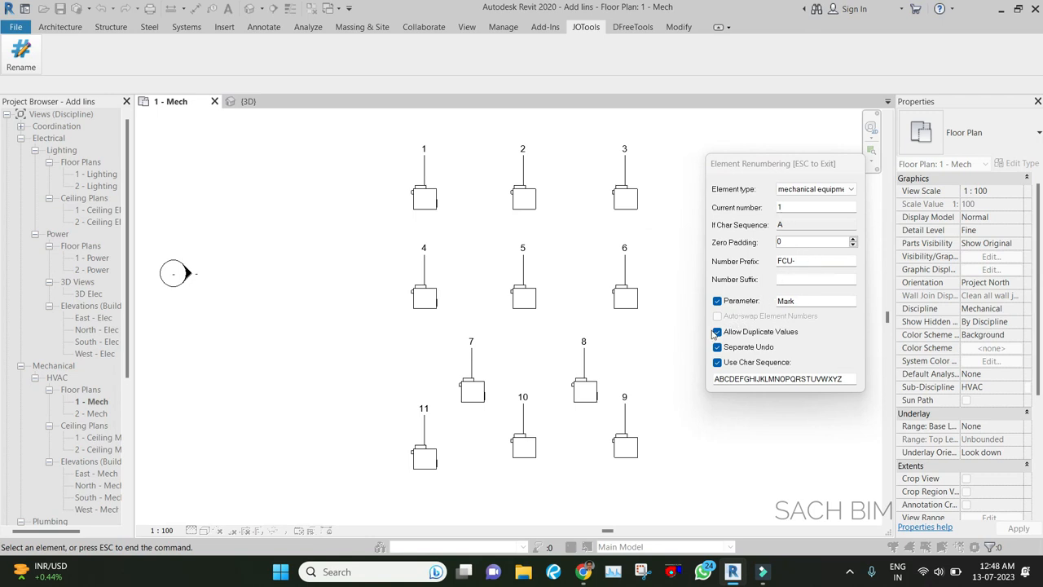
pyautogui.click(717, 331)
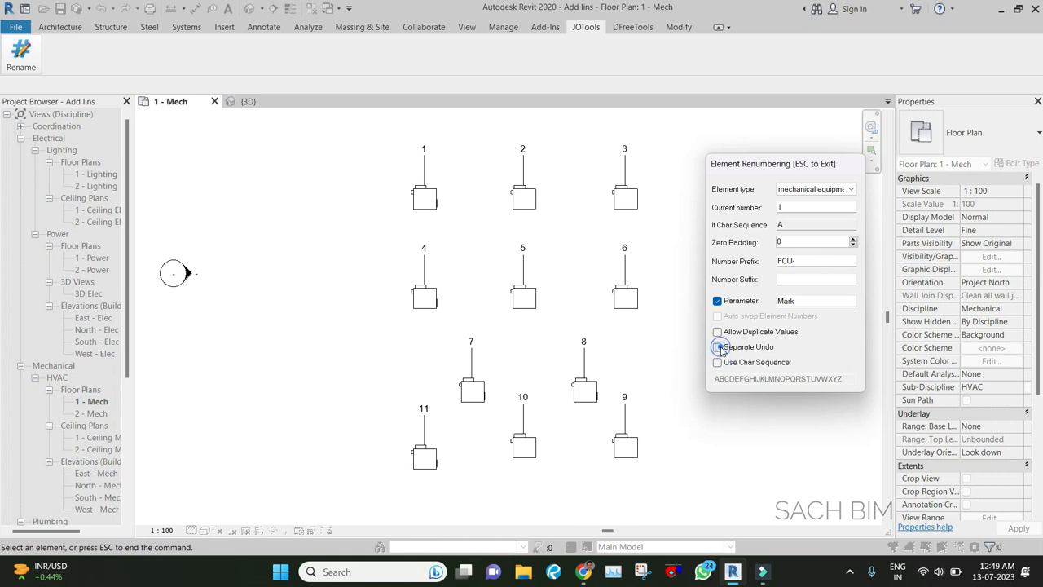
pyautogui.click(717, 347)
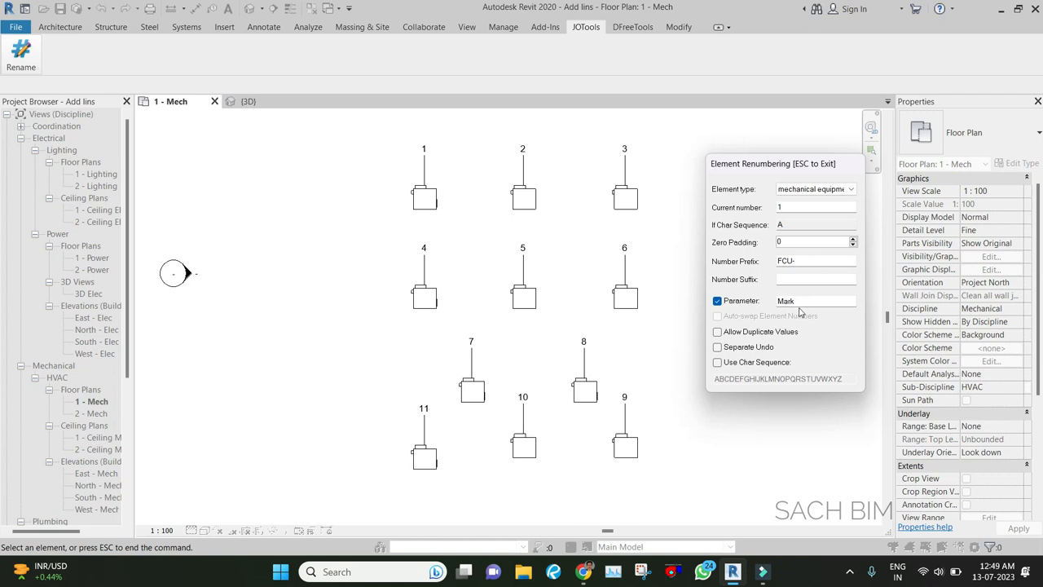
# Step: Pick the units in order so they take marks FCU-1 through FCU-11, including FCU-5 and FCU-6 in row two
pyautogui.click(424, 198)
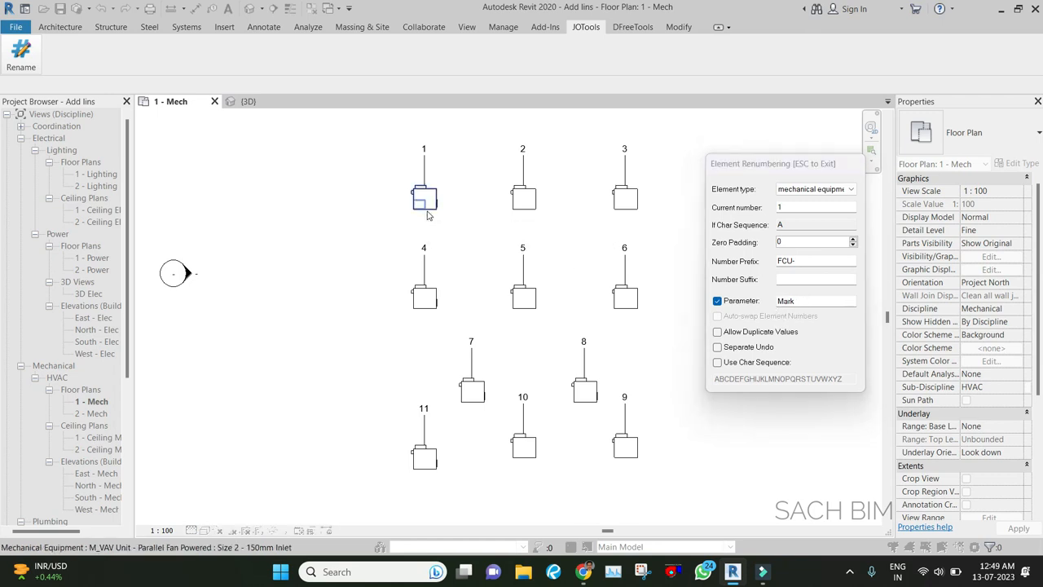
pyautogui.click(522, 199)
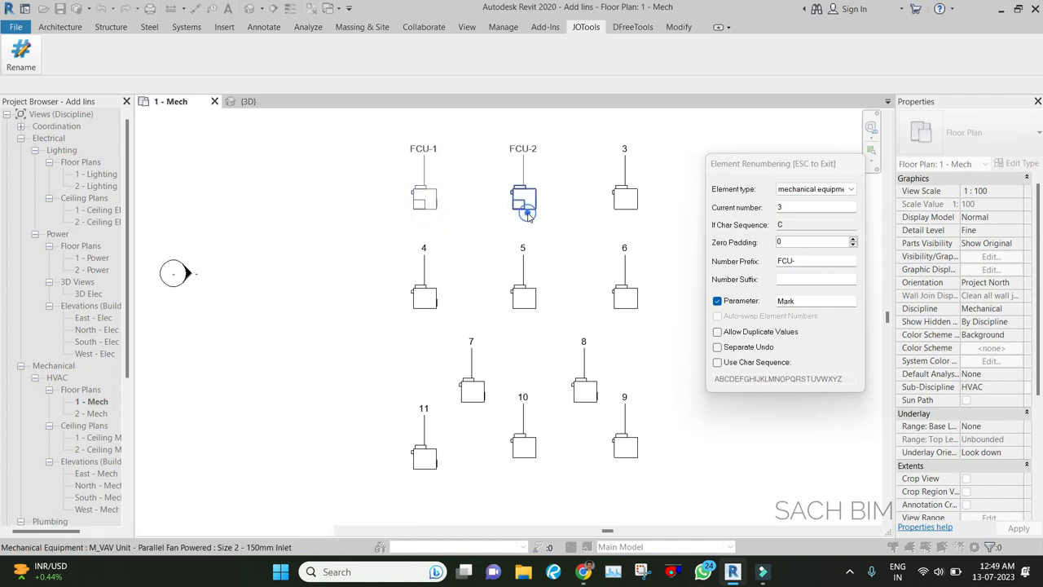
pyautogui.click(424, 293)
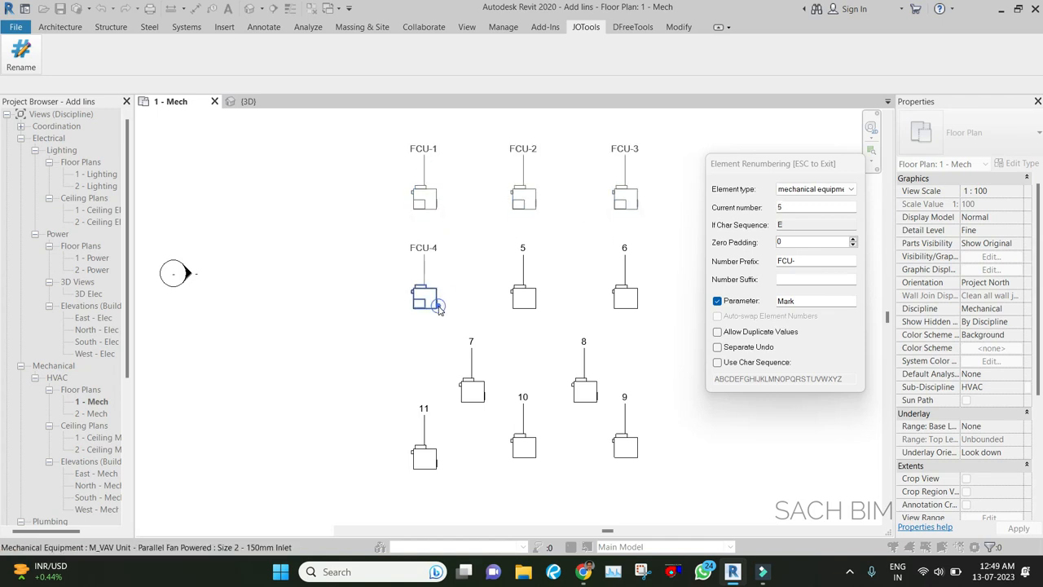
pyautogui.click(521, 298)
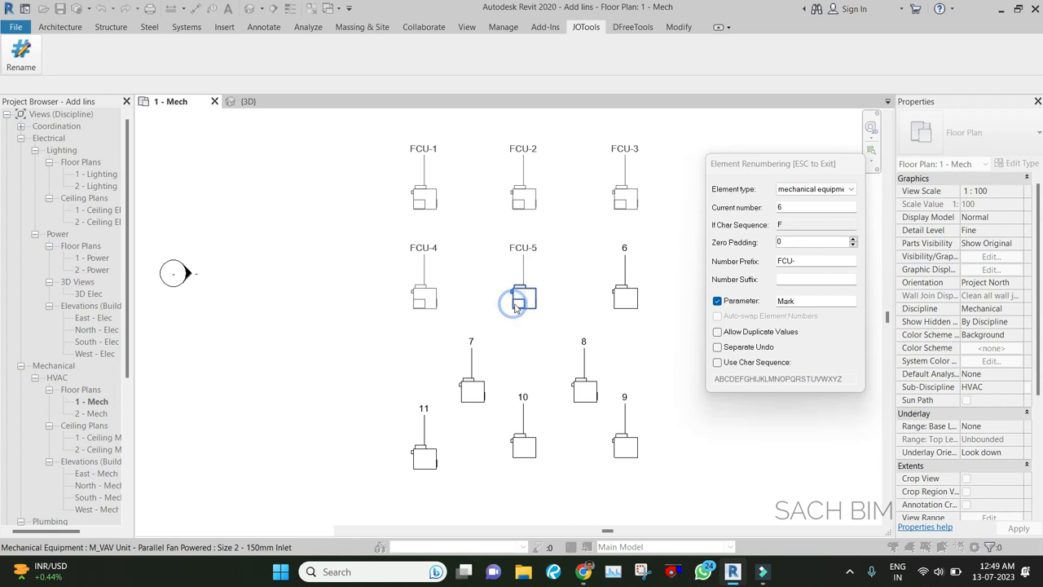
pyautogui.click(625, 293)
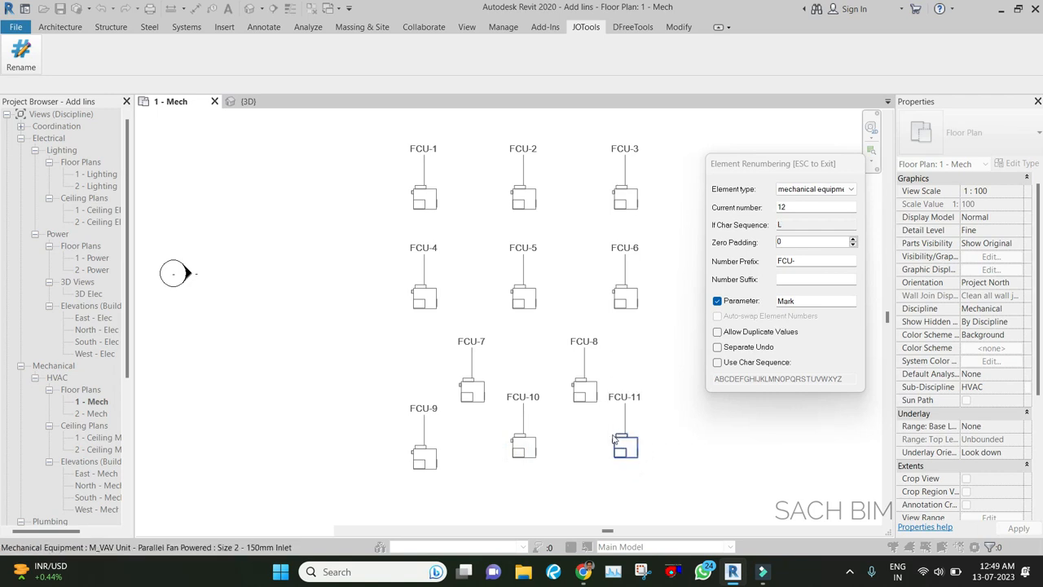
pyautogui.moveTo(625, 438)
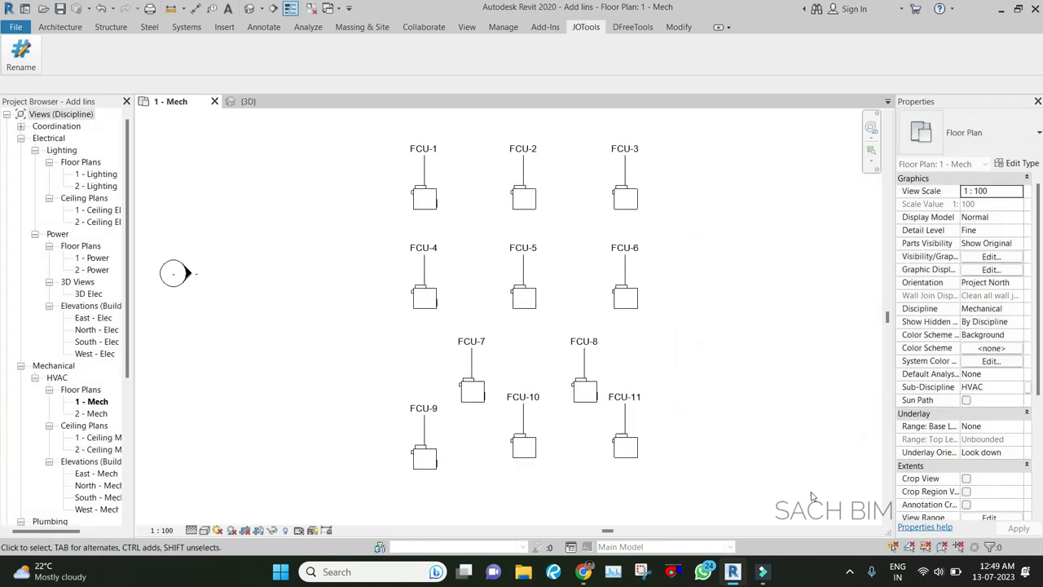
pyautogui.moveTo(782, 498)
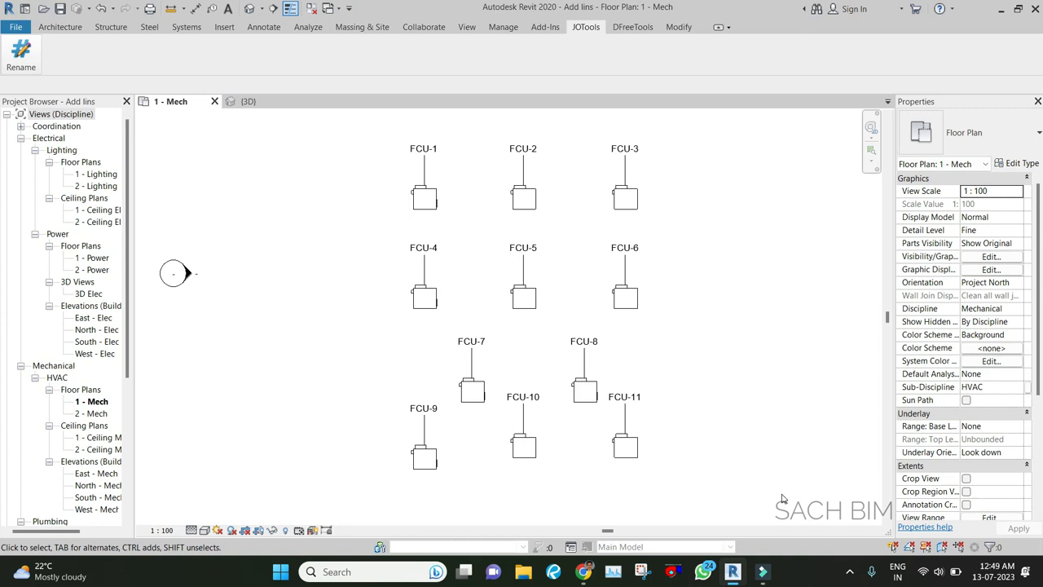
pyautogui.moveTo(557, 214)
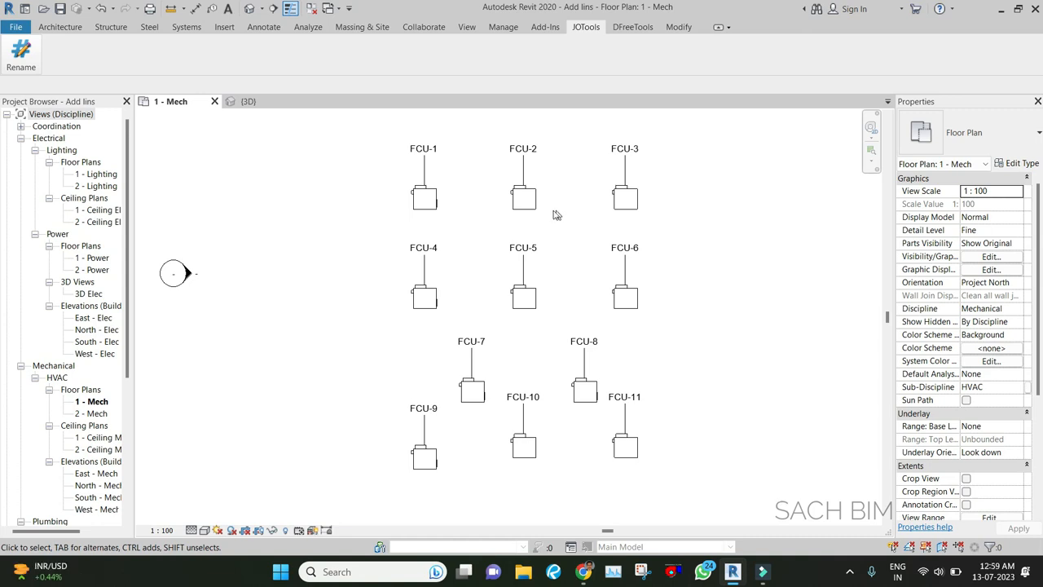
# Step: Select the FCU-2 and FCU-3 units to confirm their Mark values in Properties
pyautogui.click(523, 196)
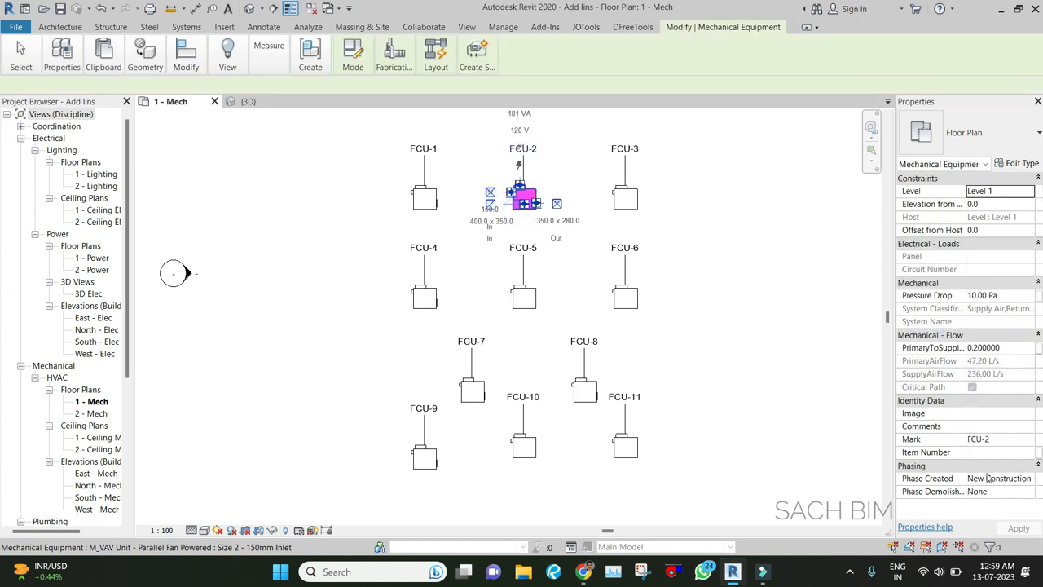
pyautogui.click(624, 198)
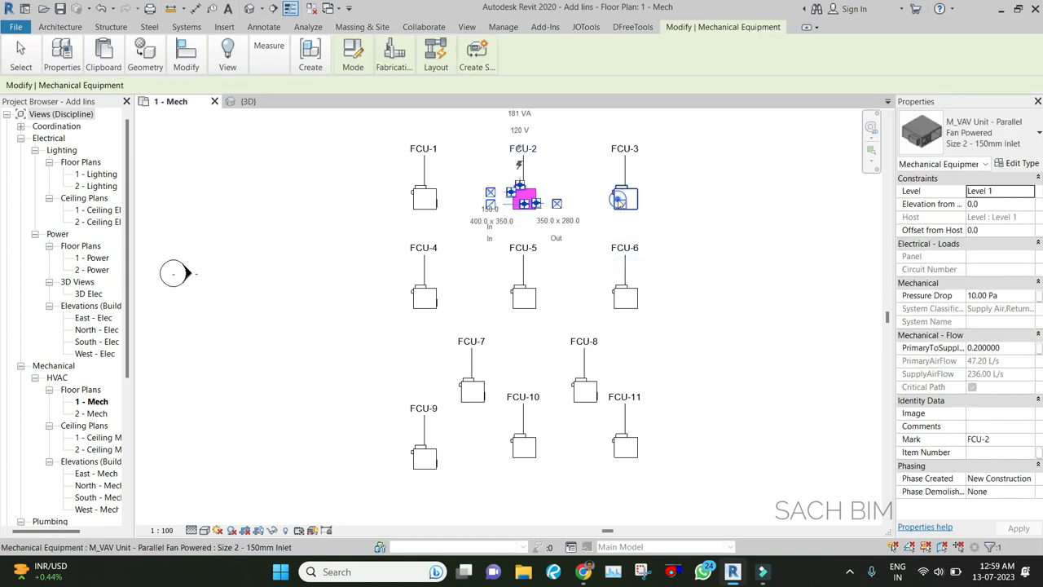